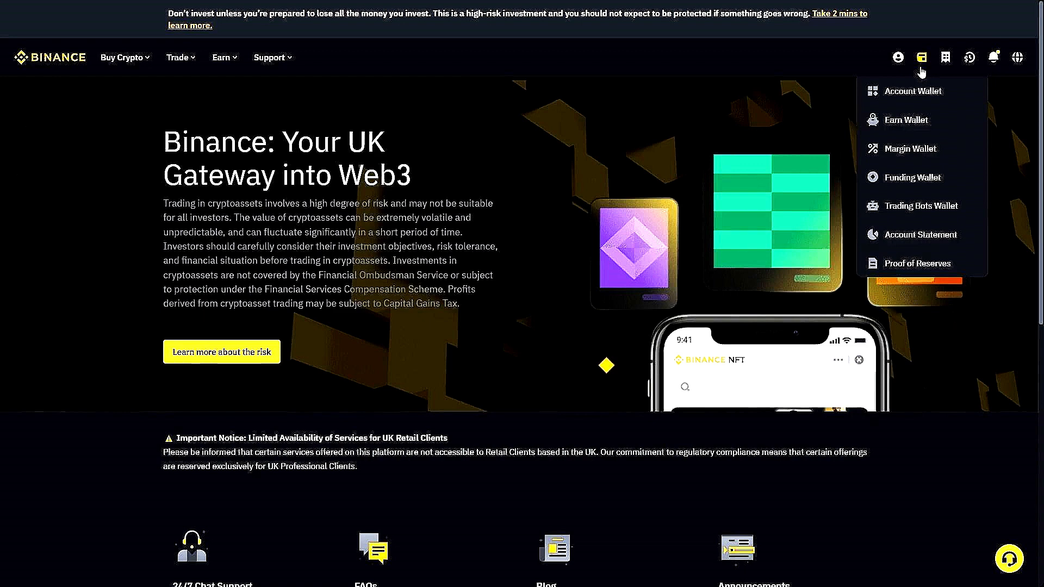
Go to the Wallet menu to start a crypto withdrawal on Binance.
click(912, 92)
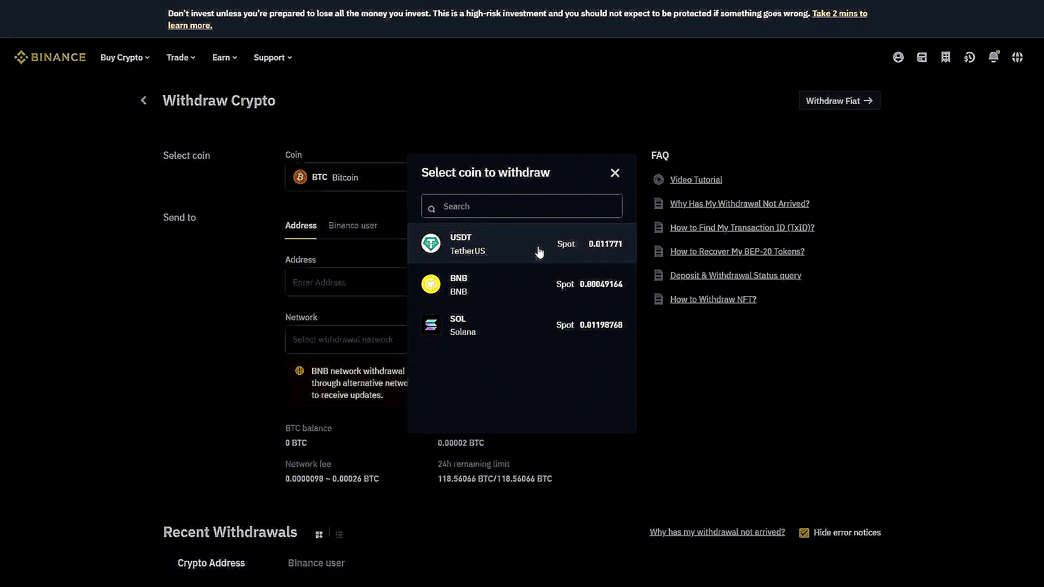
Choose USDT TetherUS from the withdrawal coin list.
click(482, 243)
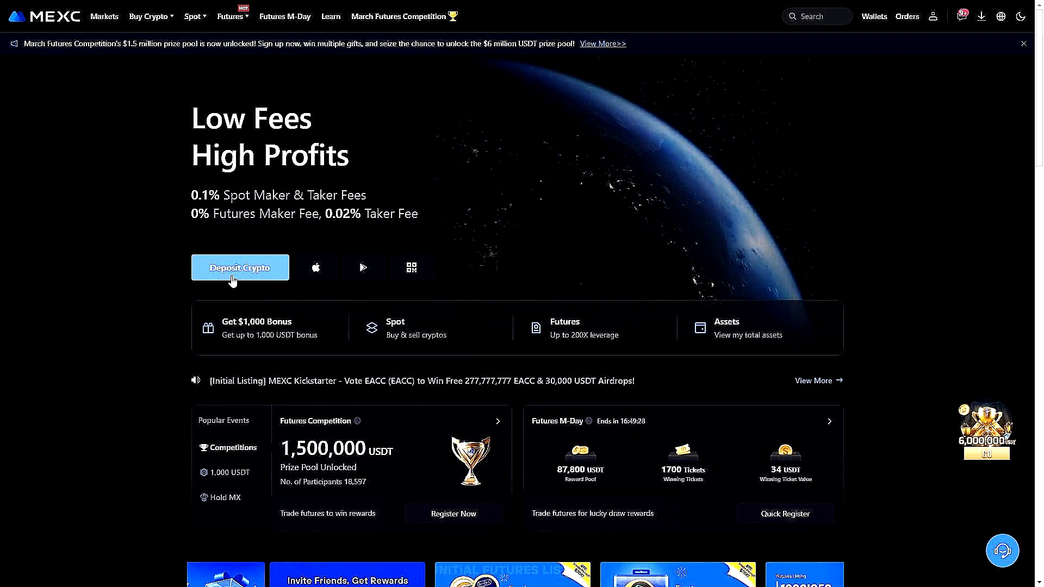
Begin a crypto deposit on the MEXC home page to get a deposit address.
click(239, 267)
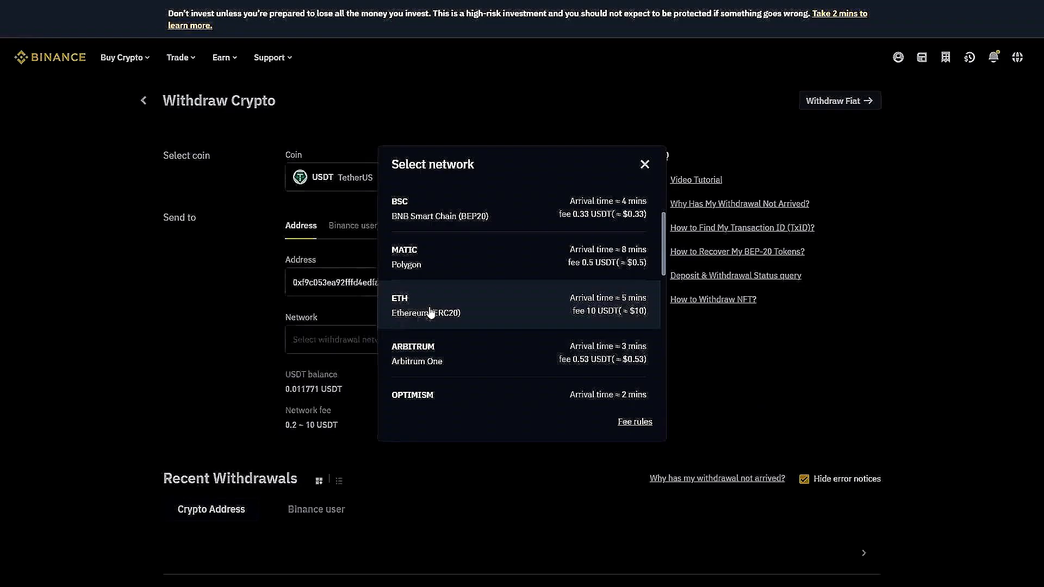
Choose ETH Ethereum (ERC20) as the withdrawal network for the MEXC address.
click(426, 304)
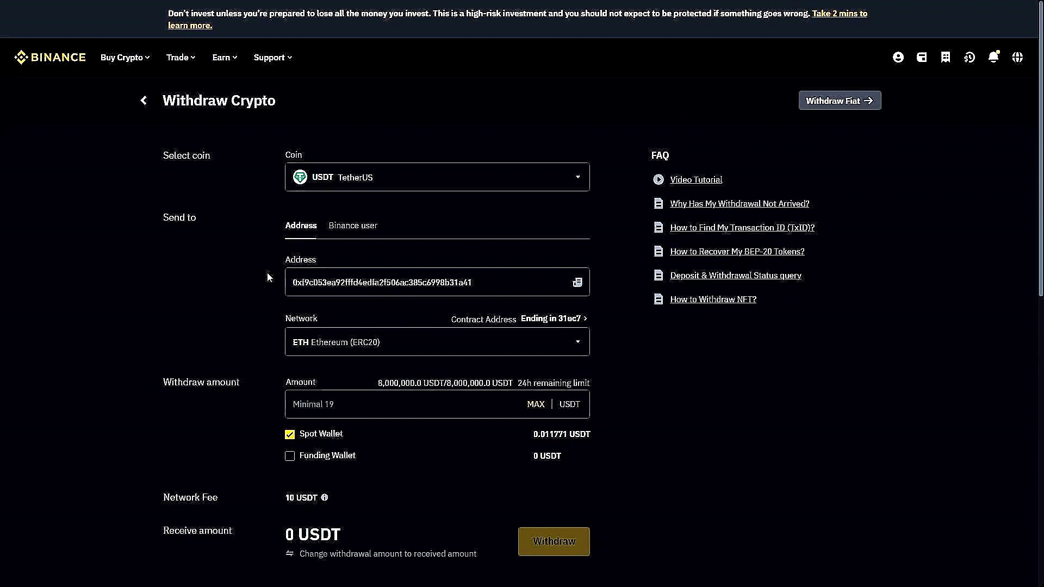